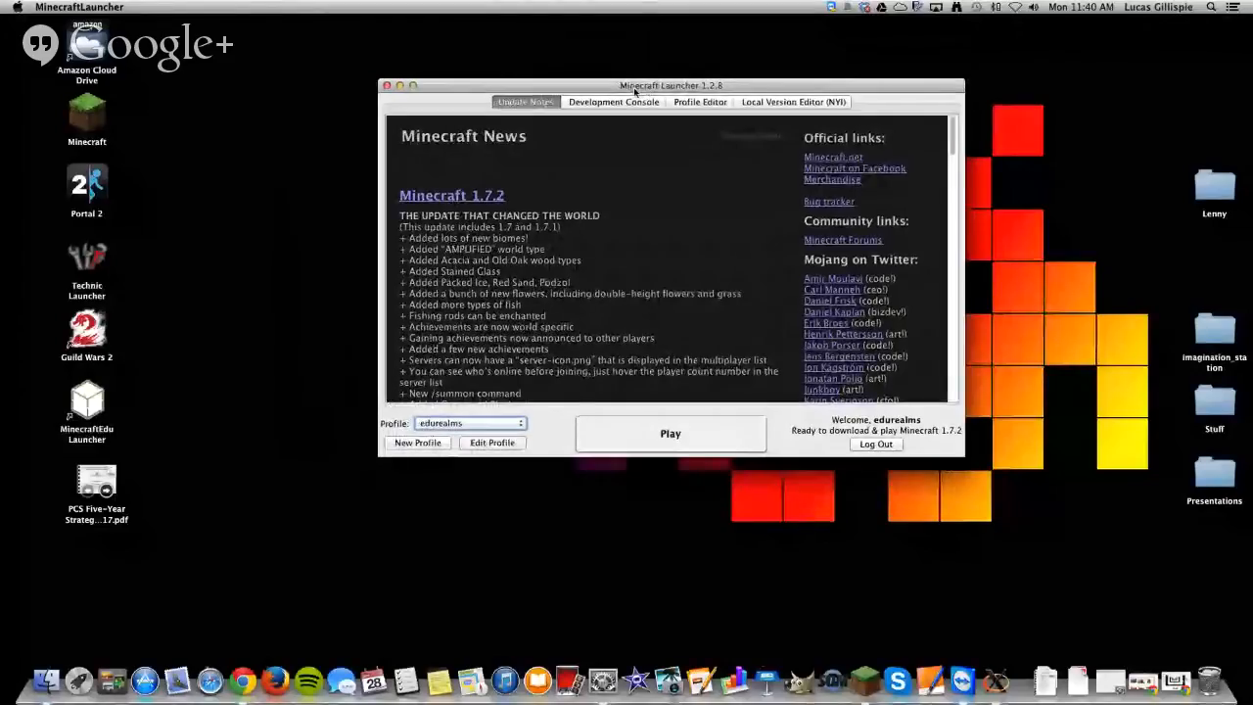
mouse_move(695, 263)
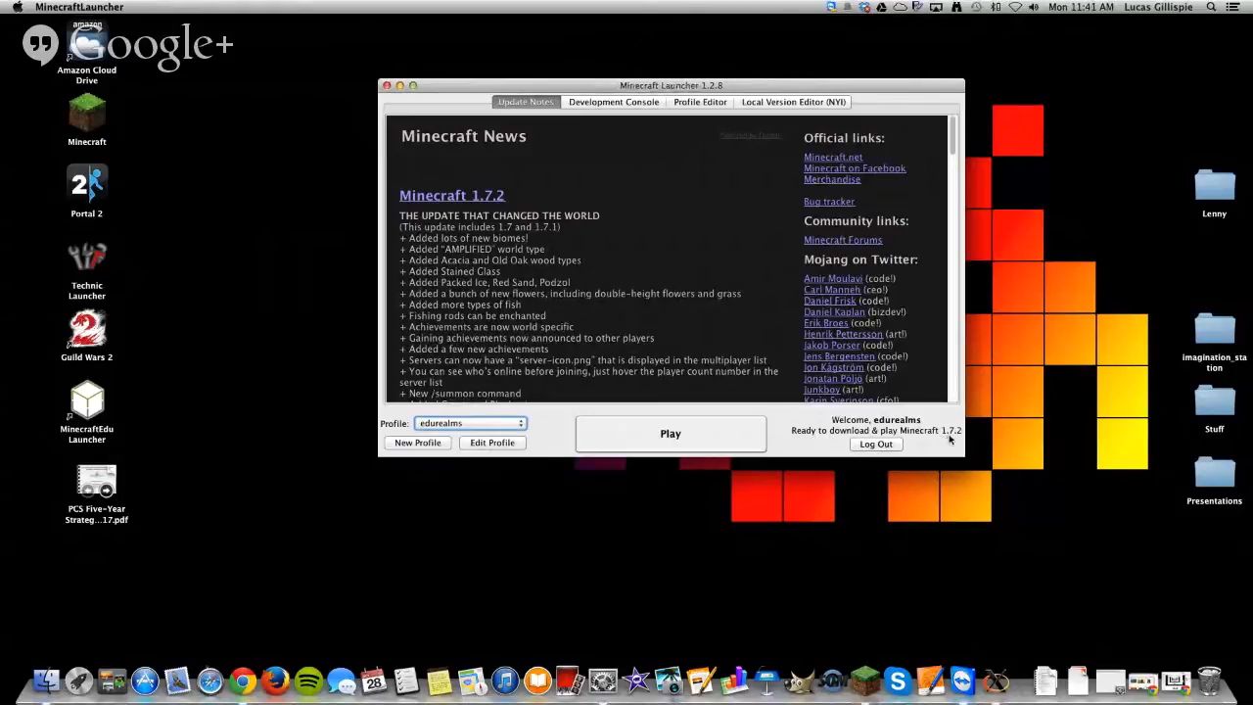
mouse_move(957, 439)
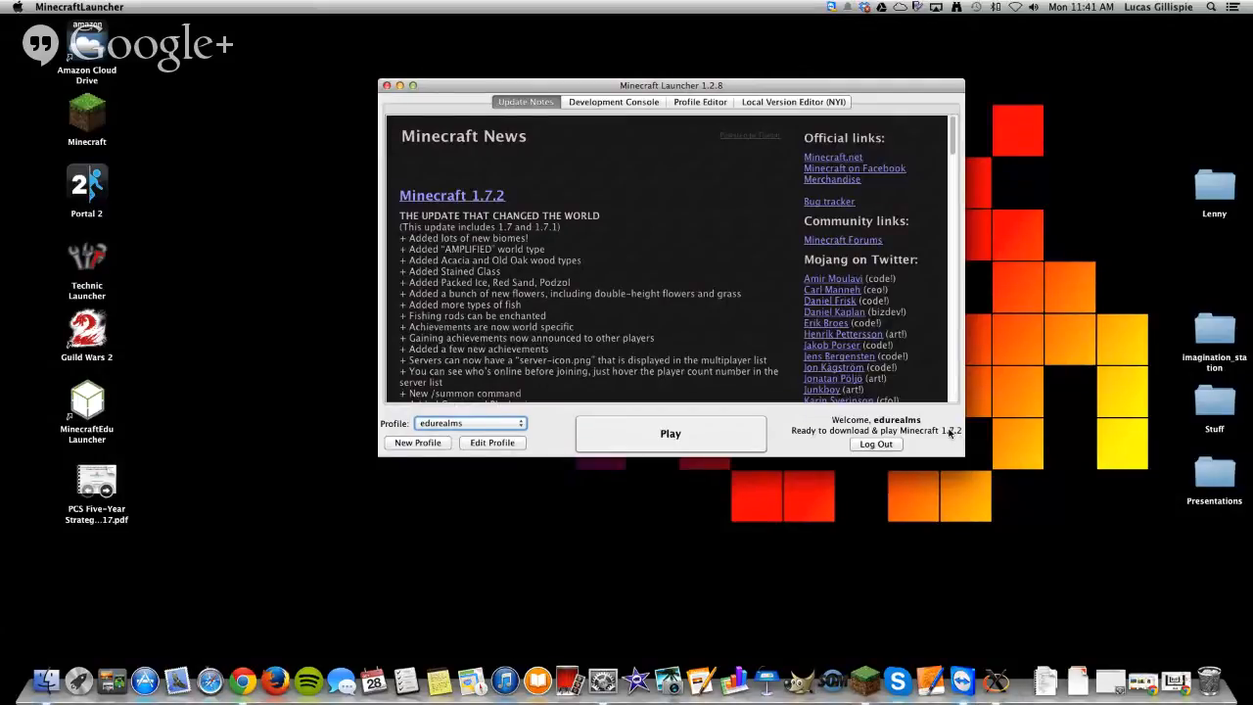
Step: Create a new launcher profile, bringing up the Profile Editor for 'Copy of eduwalms'
scroll(down, 3)
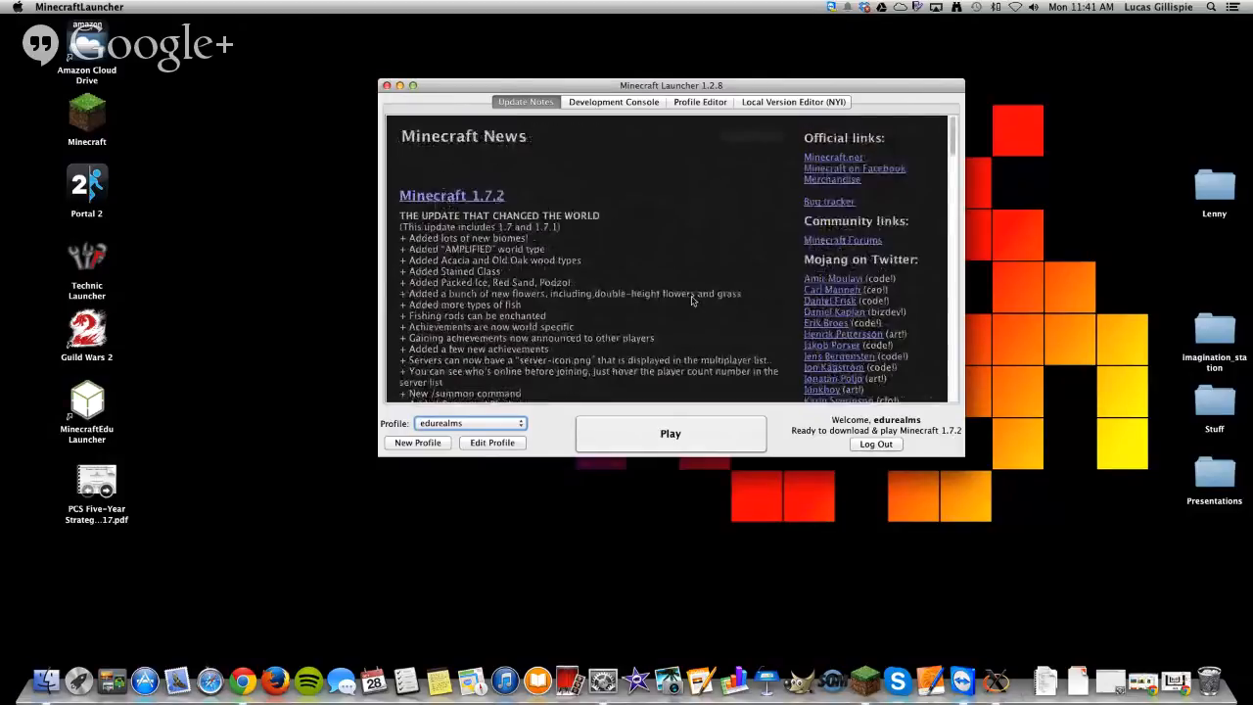
click(417, 442)
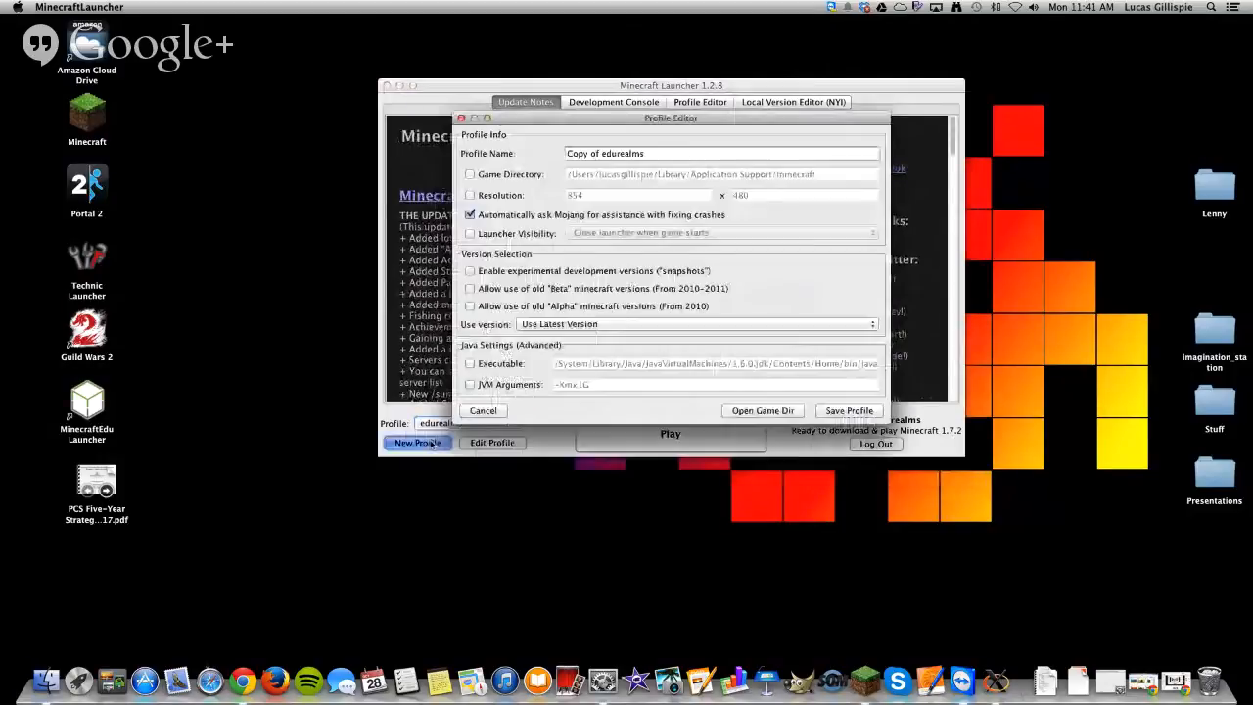
Step: Replace the default profile name with '1.6.4'
click(720, 152)
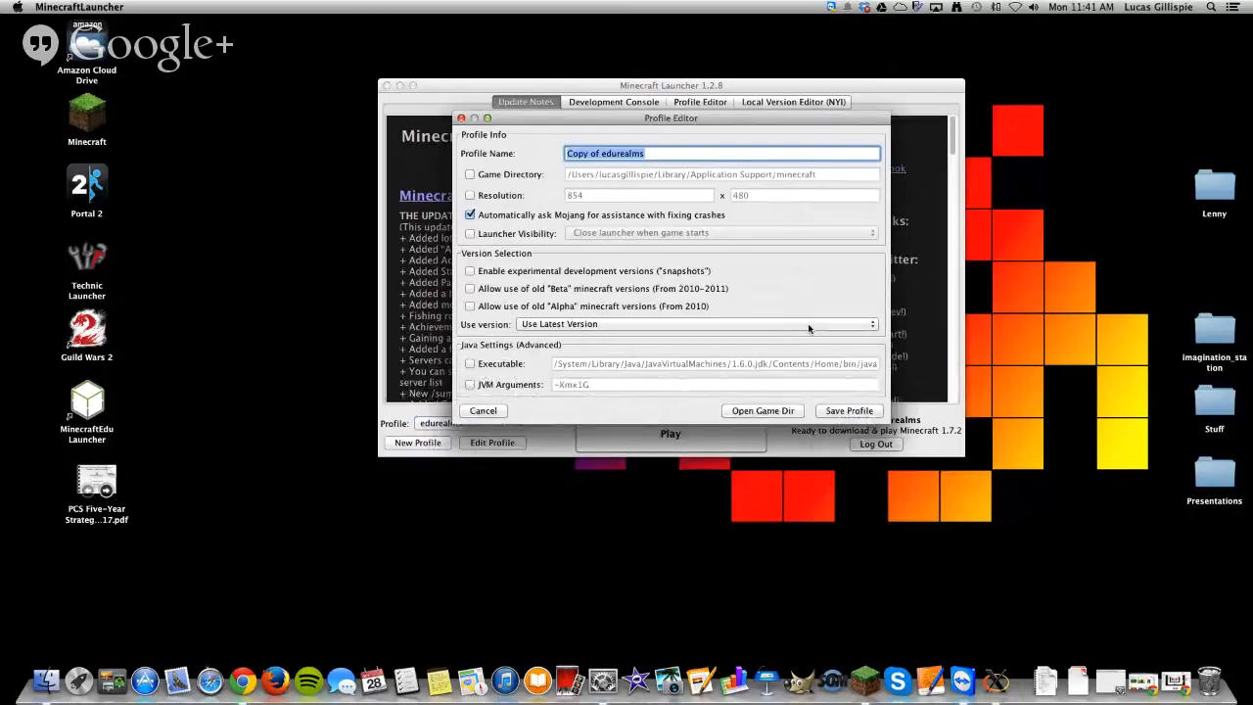
text(1)
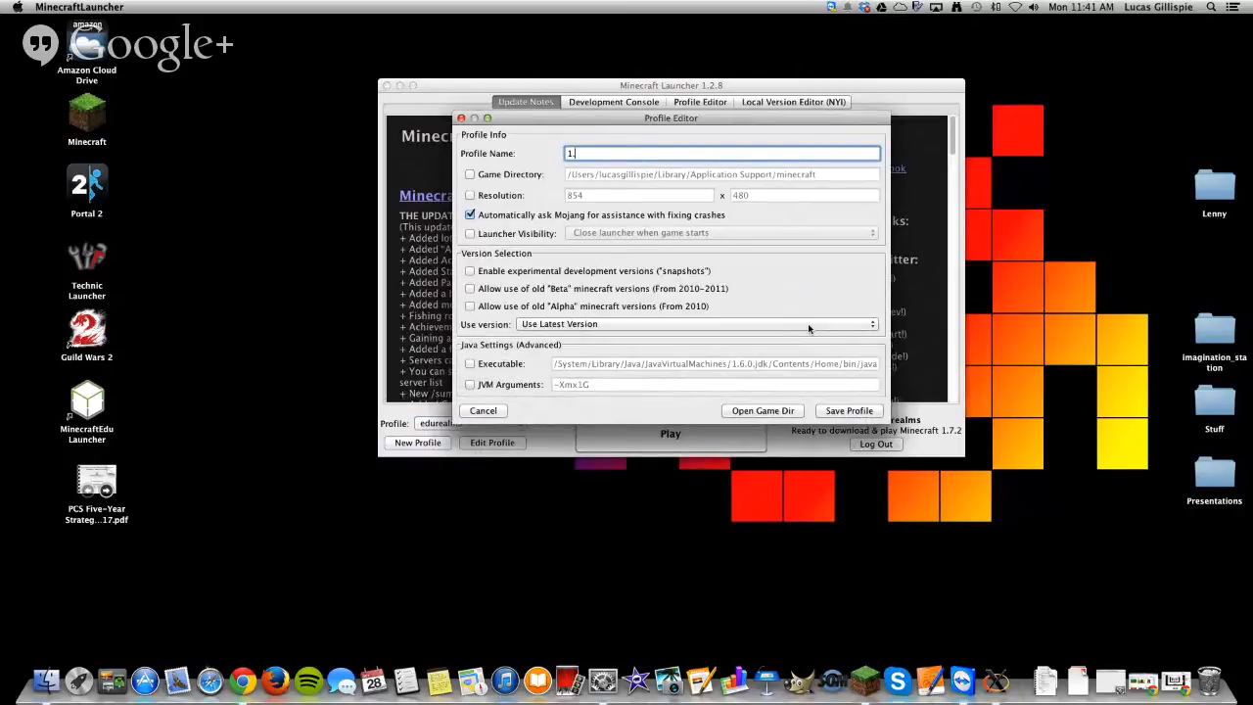
text(.6.4)
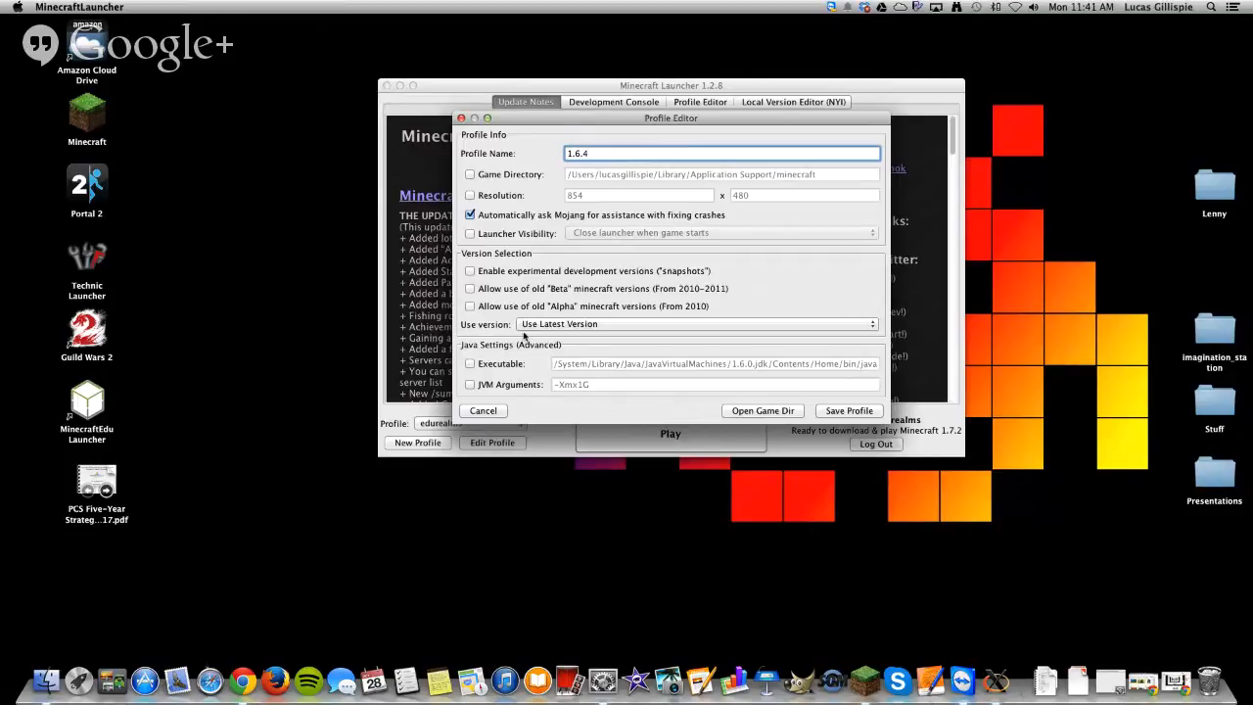
mouse_move(611, 329)
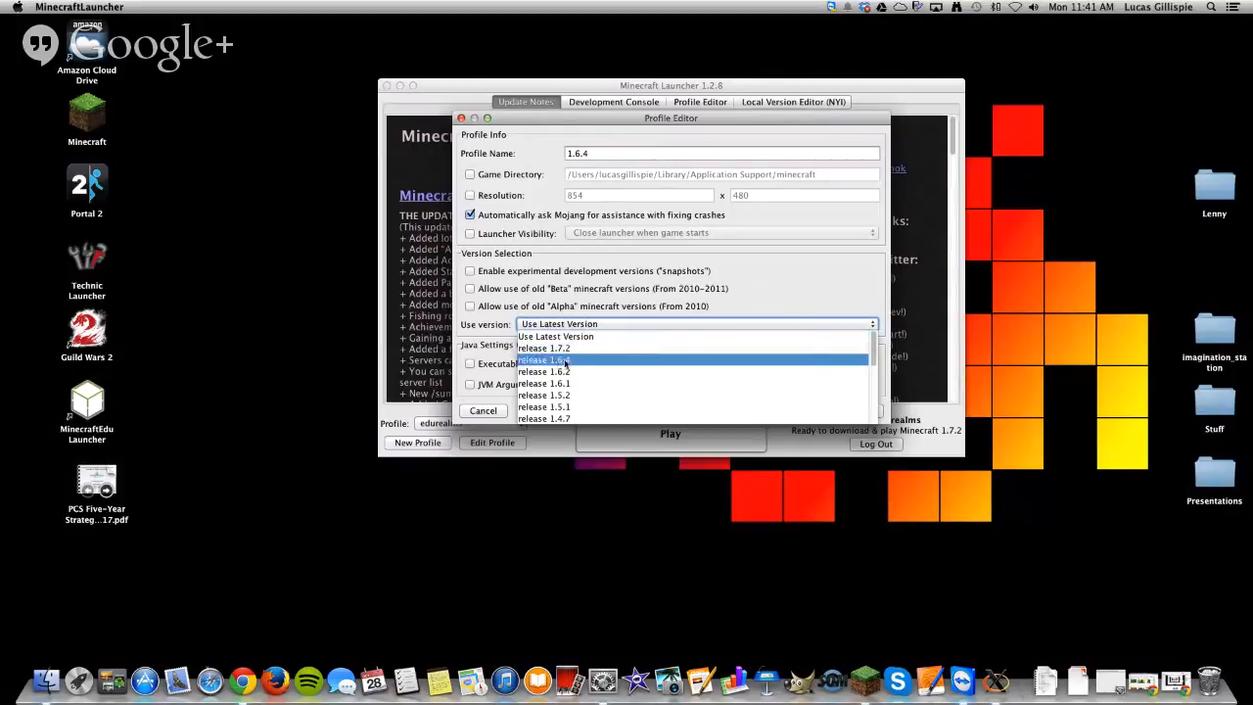
Step: Assign release 1.6.4 as the profile's version and save the profile
click(544, 360)
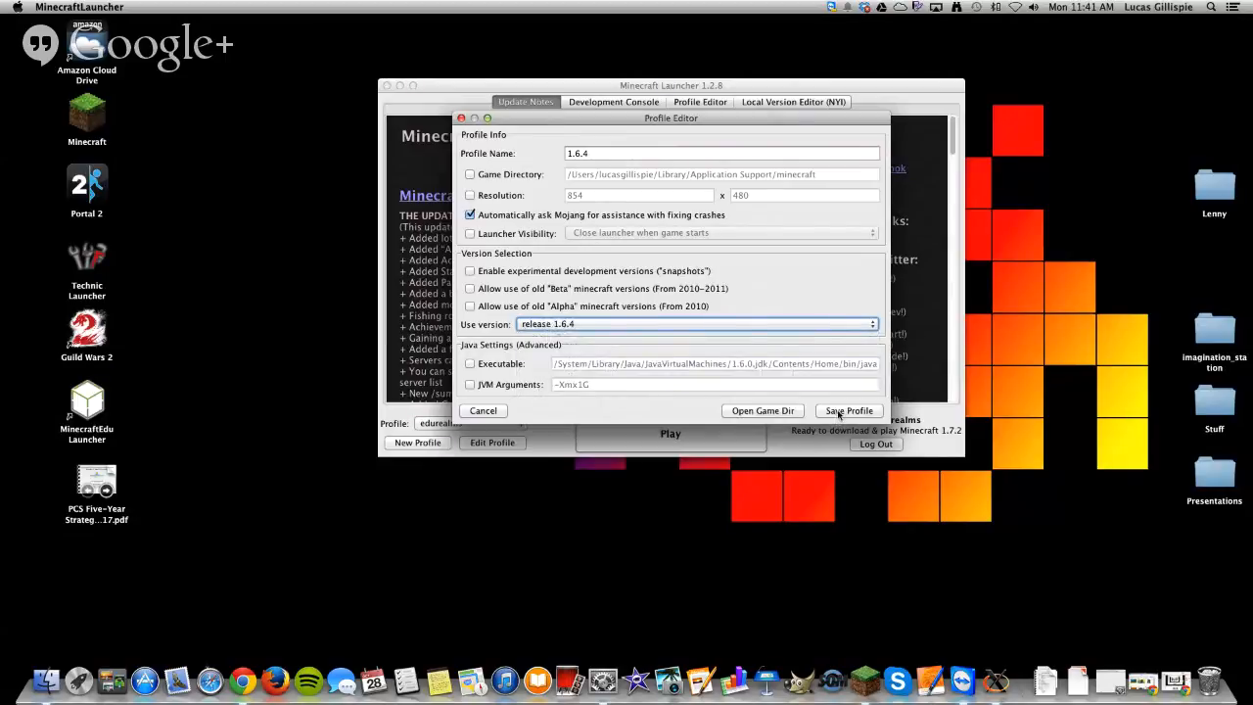
click(848, 411)
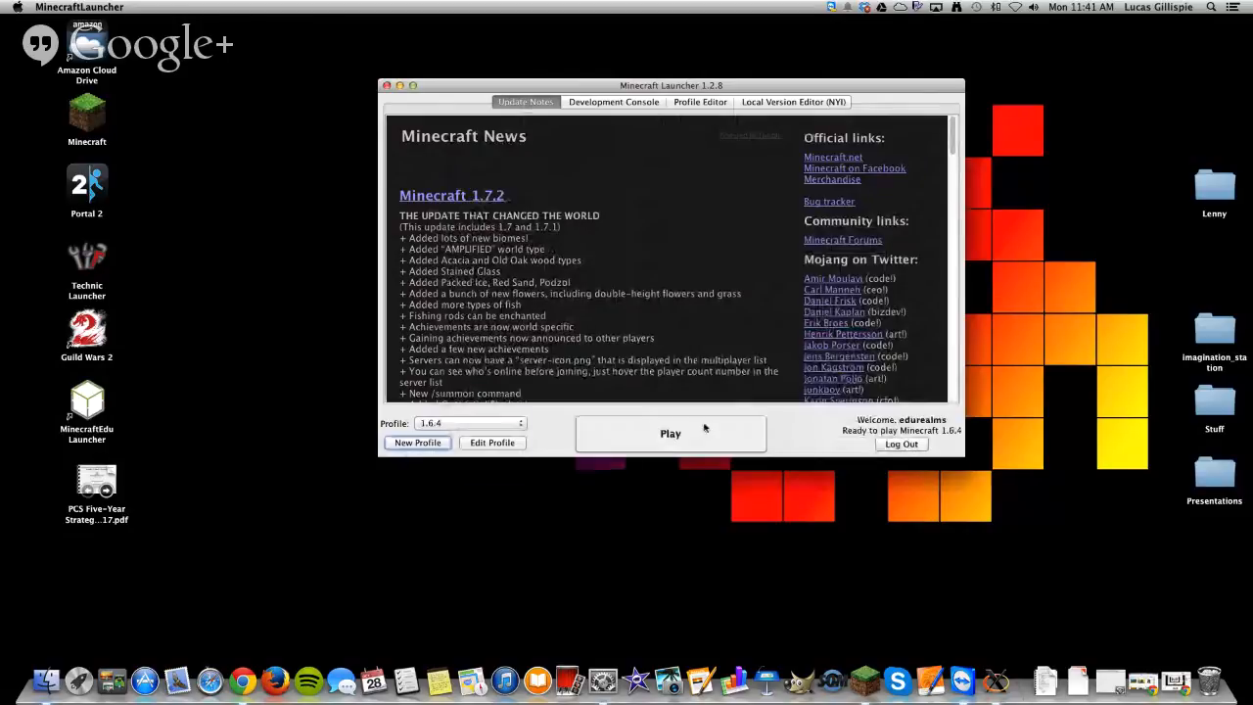
click(468, 422)
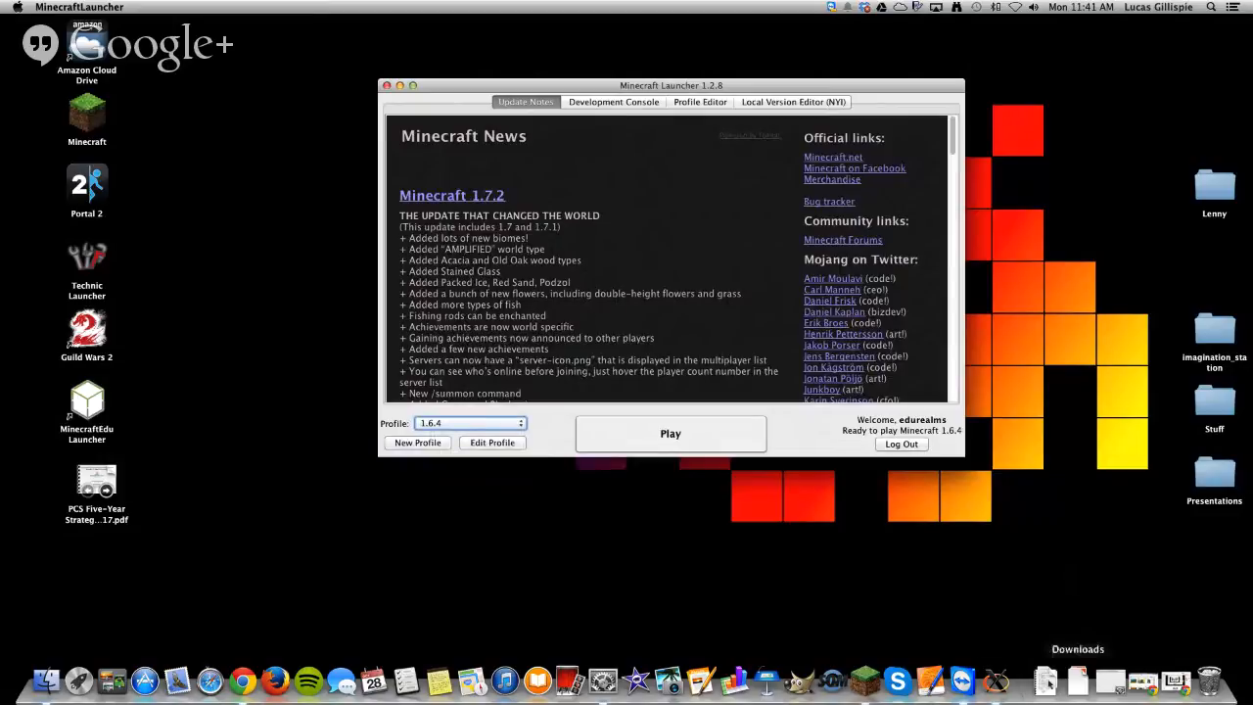
mouse_move(877, 634)
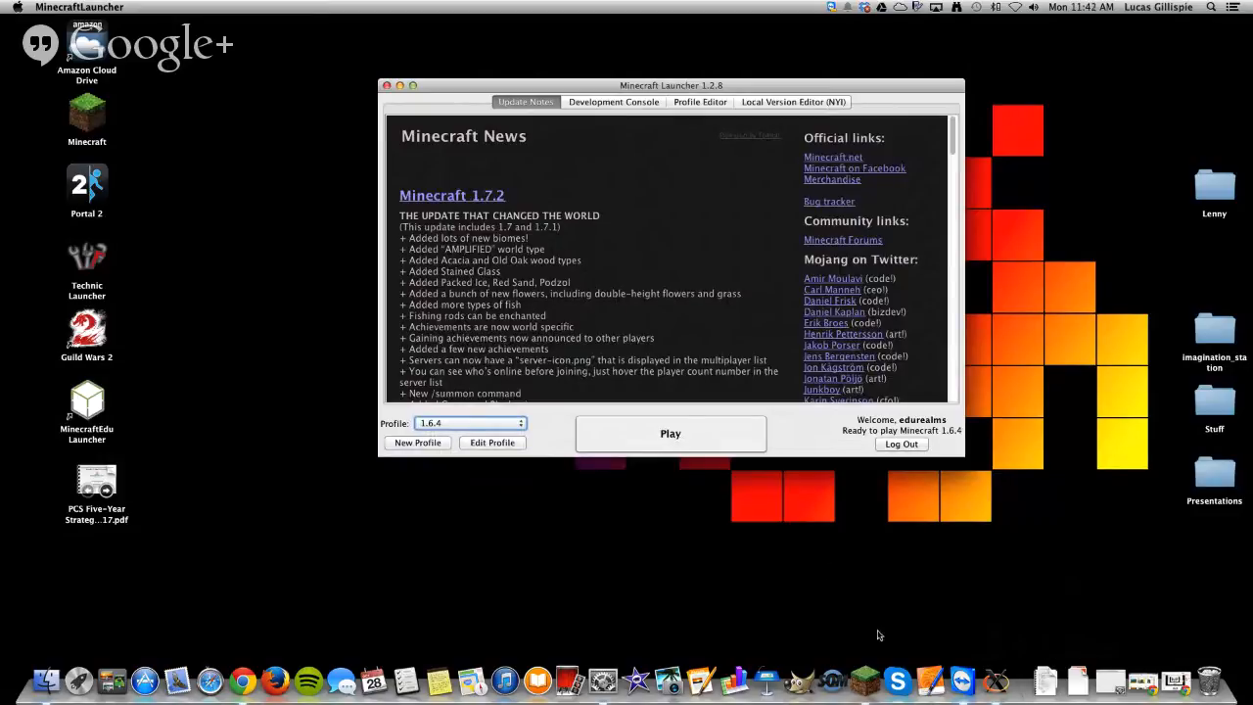
mouse_move(865, 681)
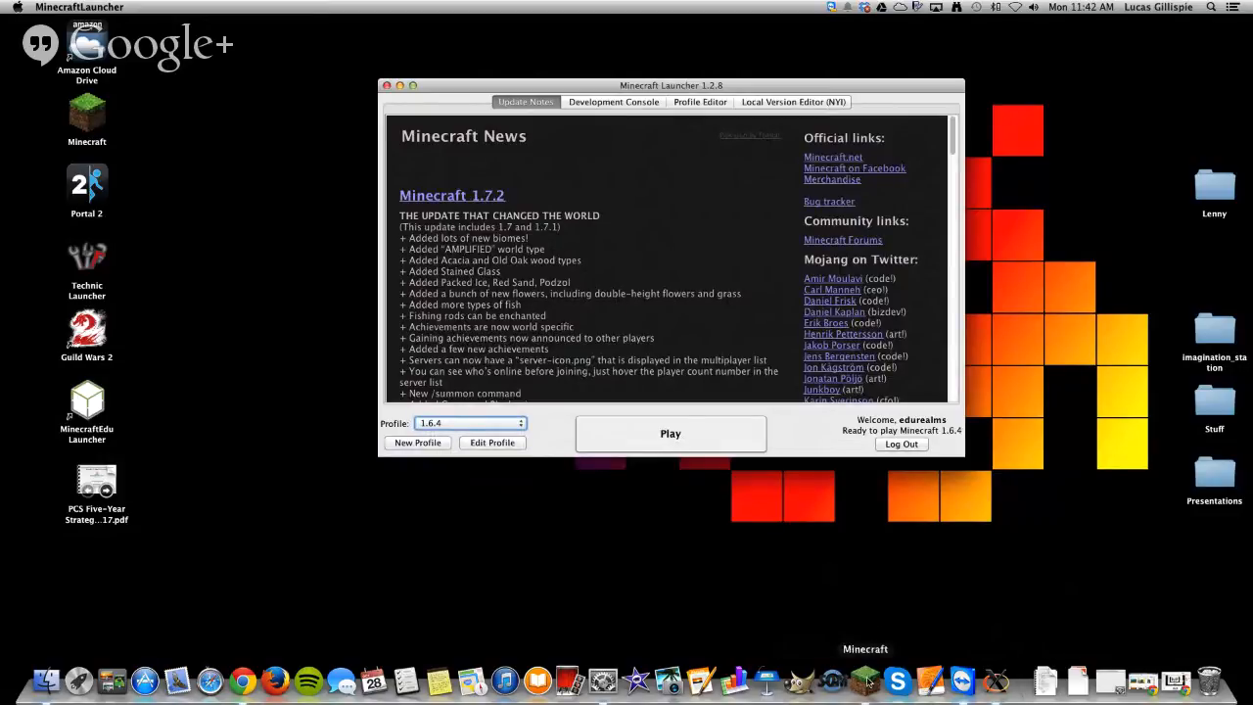